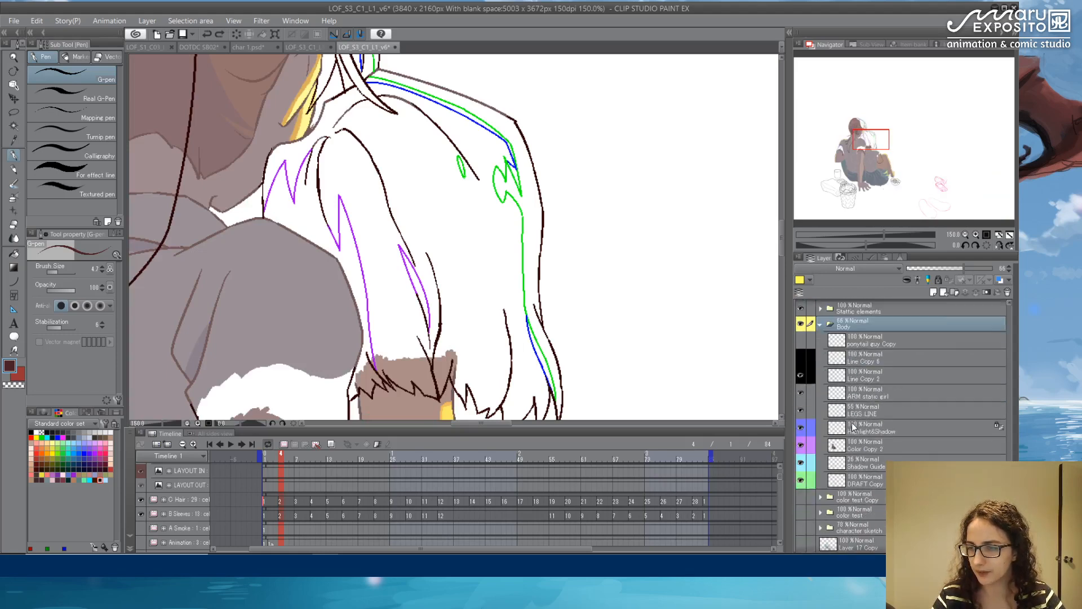
- Zoom out to the whole canvas and expand the line-art frame's layer folder, selecting Color Copy 5
{"action": "scroll", "scroll_direction": "down", "scroll_amount": 3}
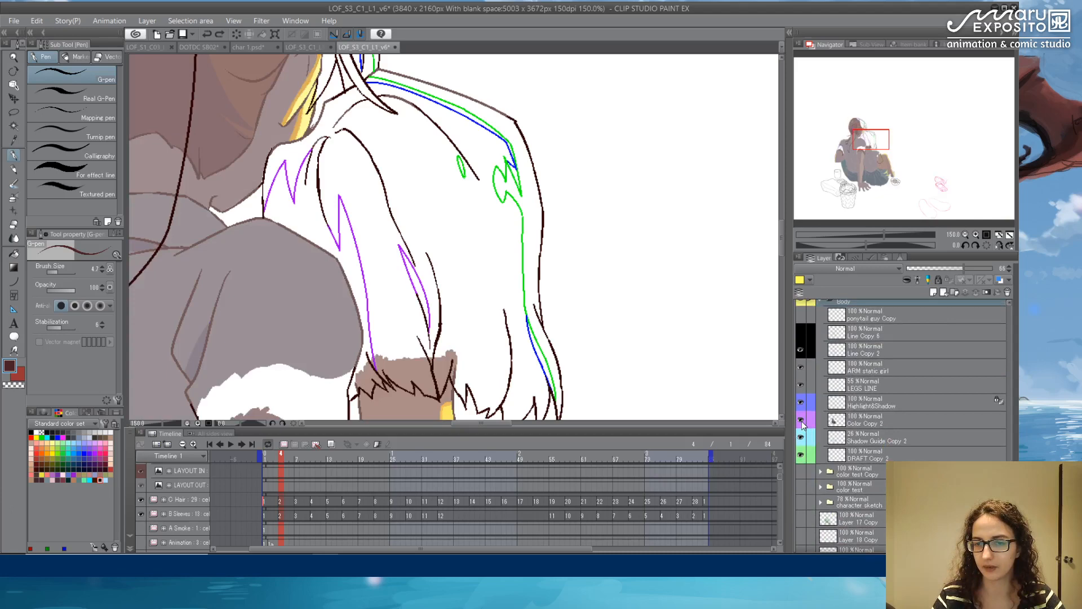
{"action": "left_click", "coordinate": [802, 423]}
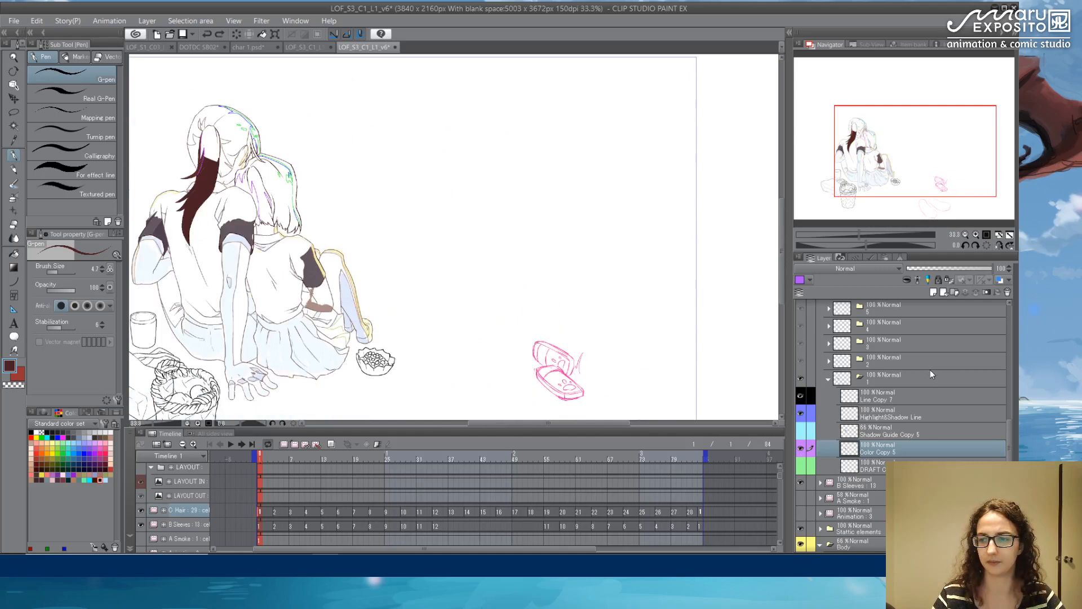
- Show the colored reference characters and zoom into the hair line art
{"action": "scroll", "scroll_direction": "down", "scroll_amount": 3}
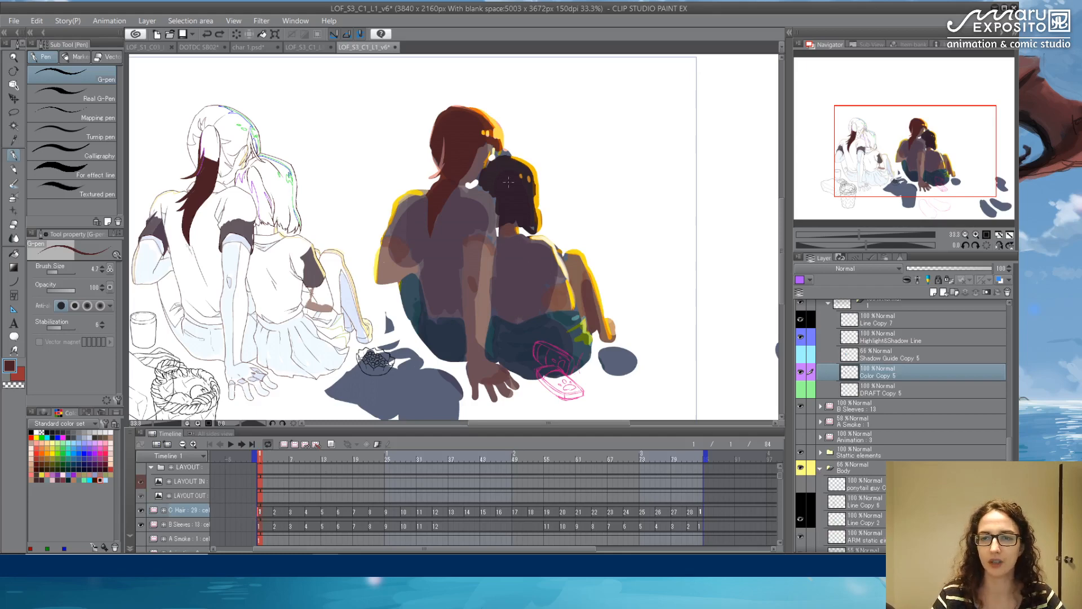
{"action": "scroll", "scroll_direction": "up", "scroll_amount": 3}
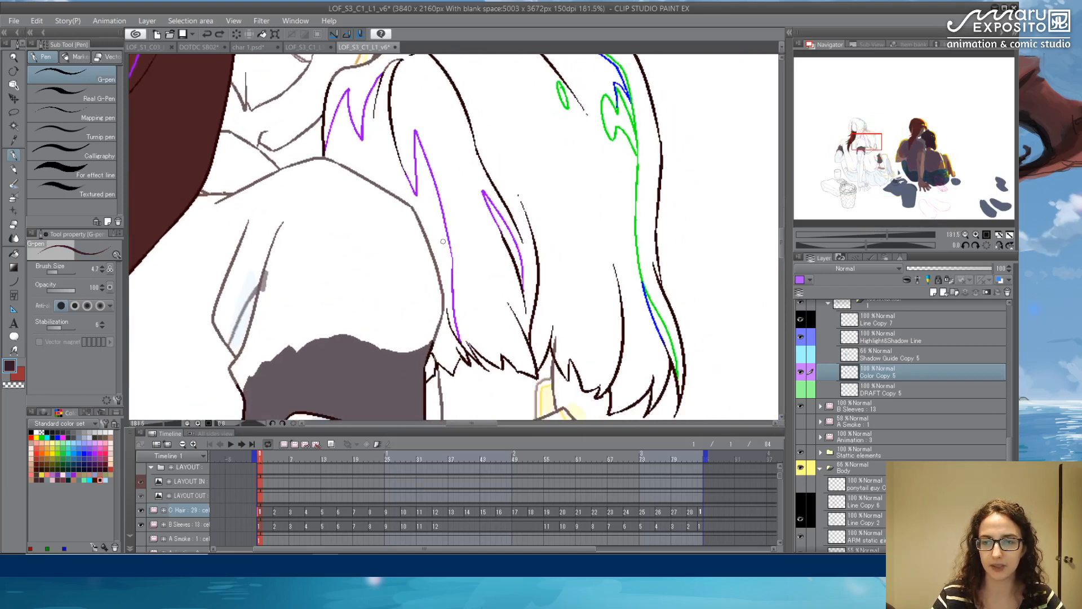
{"action": "scroll", "scroll_direction": "up", "scroll_amount": 3}
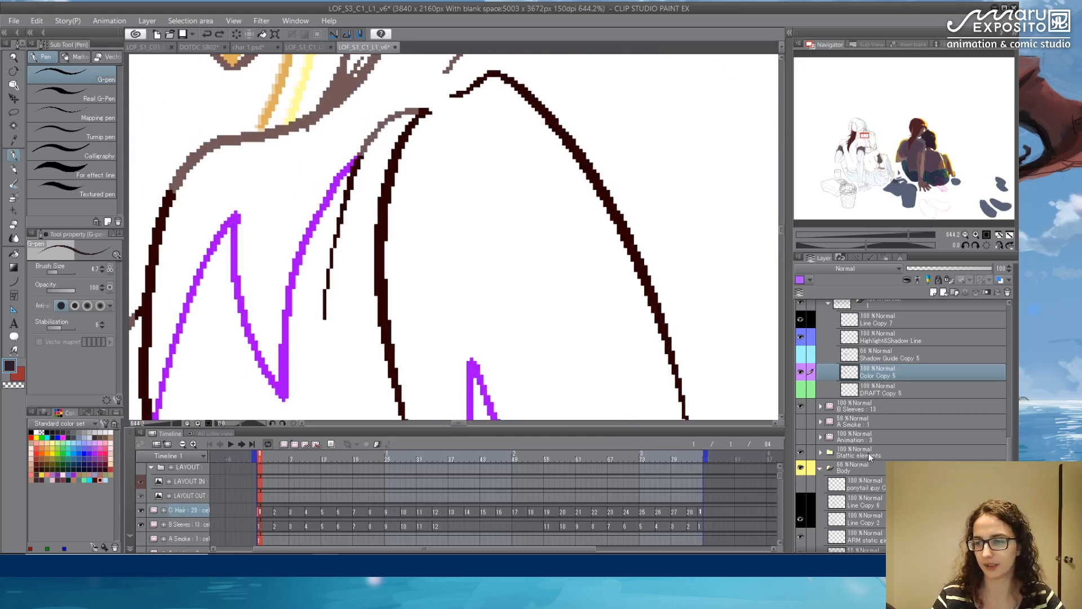
- Choose the Fill tool's 'Refer other layers' sub tool and adjust its reference-layer options
{"action": "left_click", "coordinate": [801, 467]}
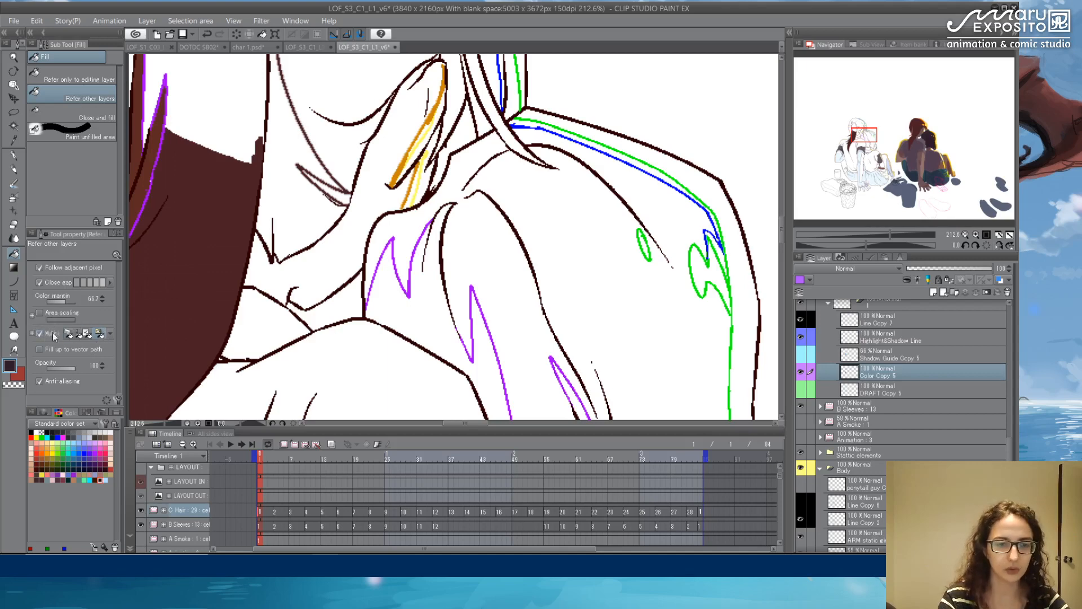
{"action": "mouse_move", "coordinate": [101, 339]}
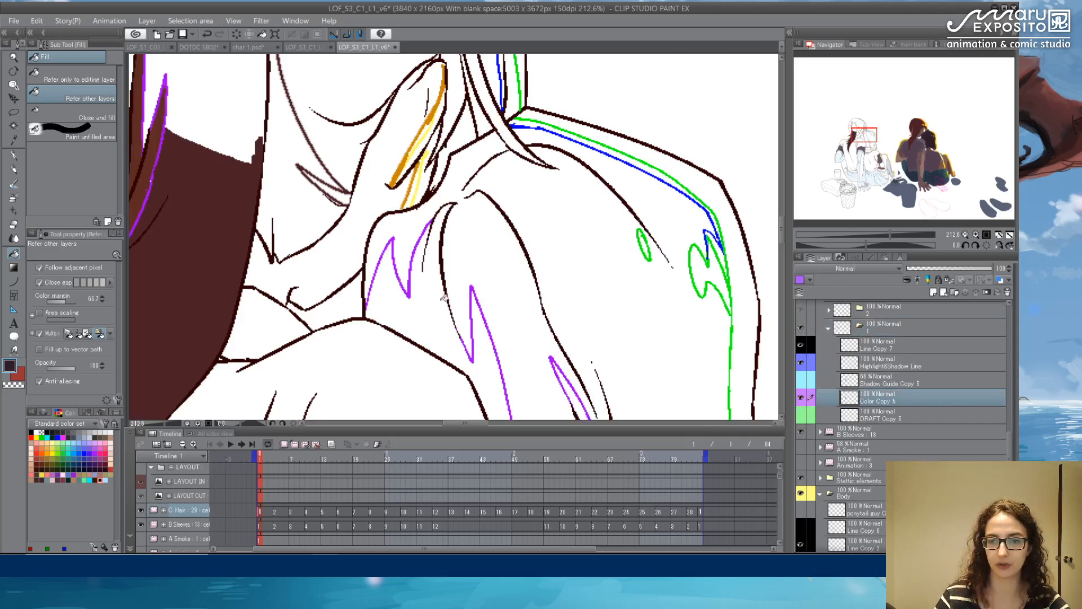
{"action": "left_click", "coordinate": [449, 276]}
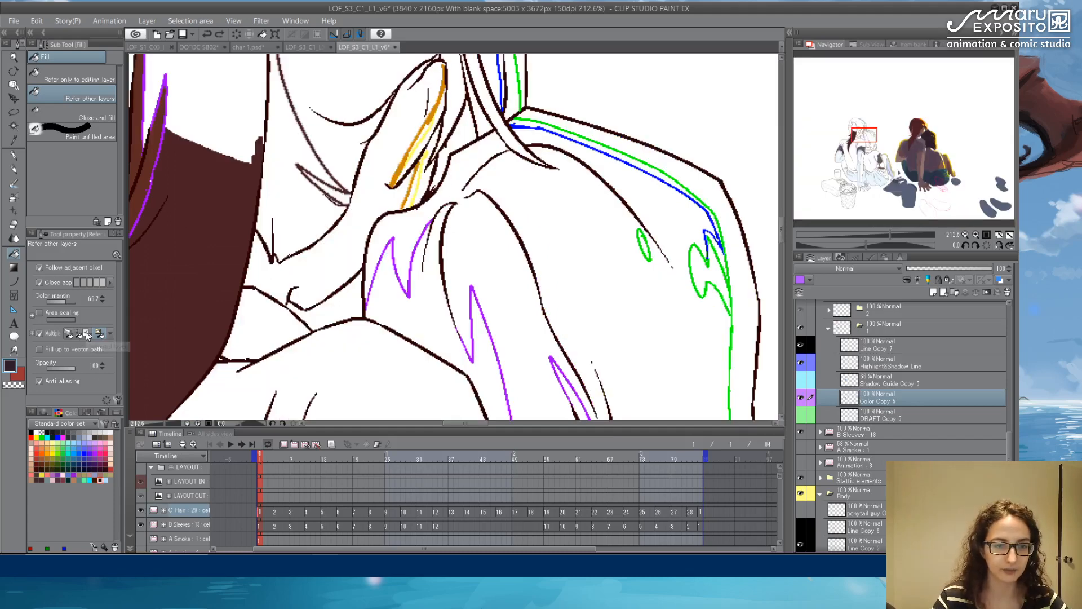
{"action": "mouse_move", "coordinate": [87, 334]}
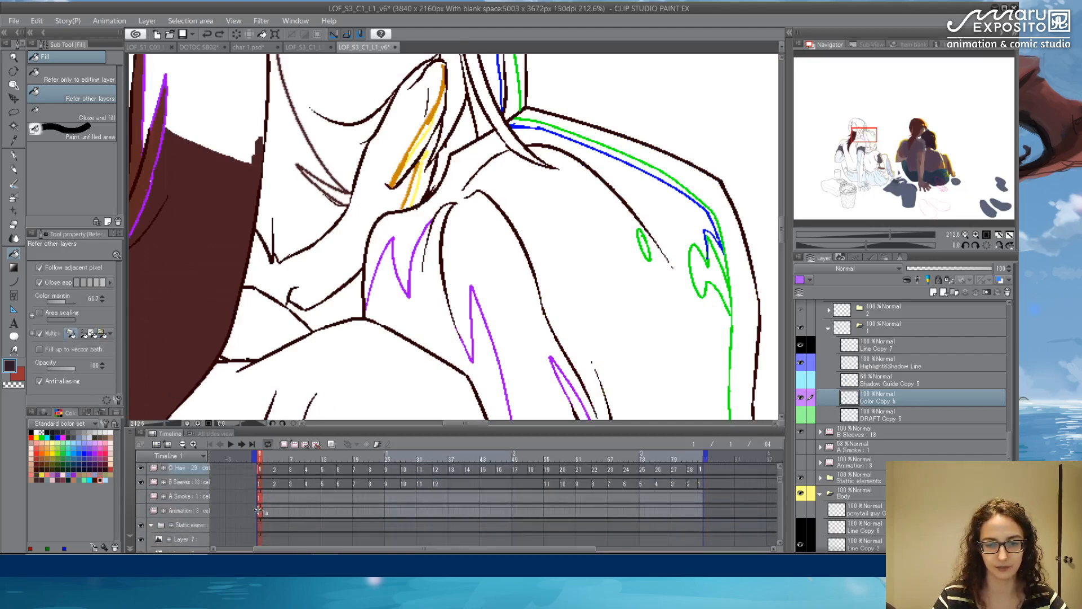
- Fill the purple-guided shadow areas dark purple and the rest of the hair with the brown base
{"action": "left_click", "coordinate": [394, 276]}
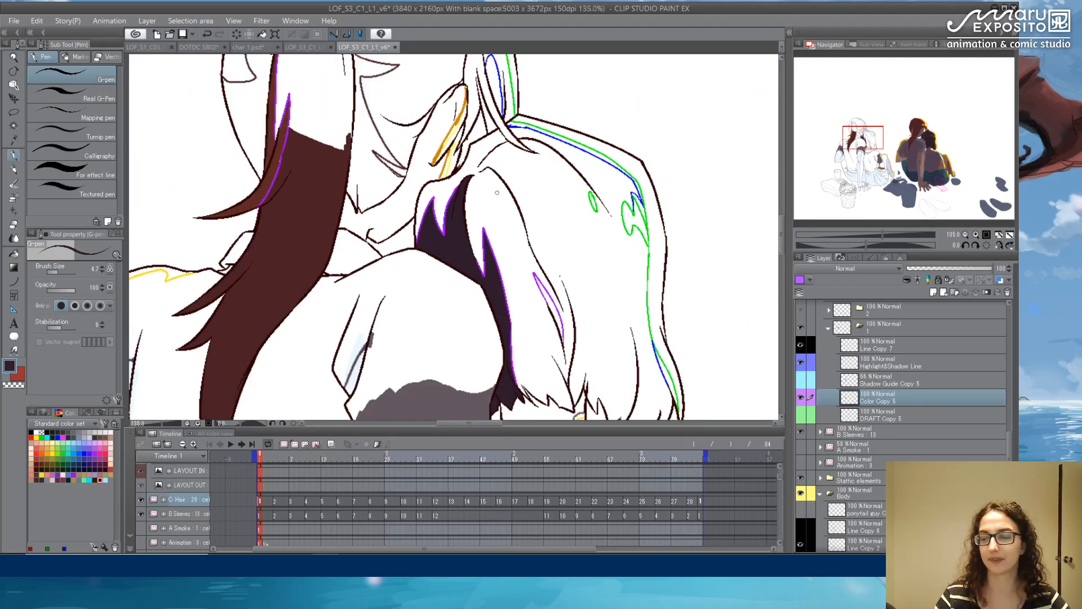
{"action": "scroll", "scroll_direction": "down", "scroll_amount": 3}
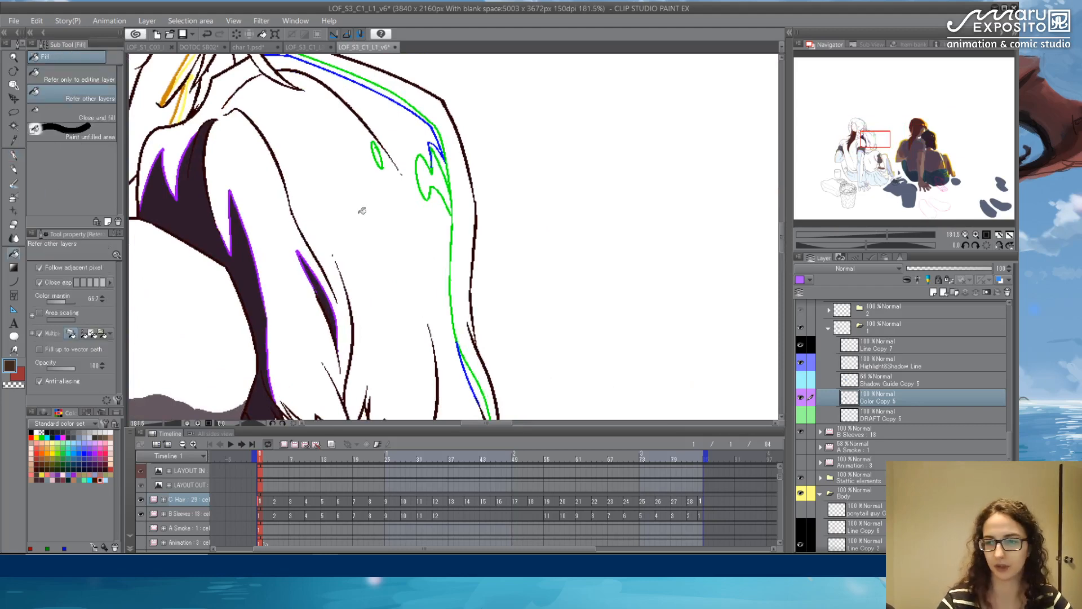
{"action": "left_click", "coordinate": [240, 157]}
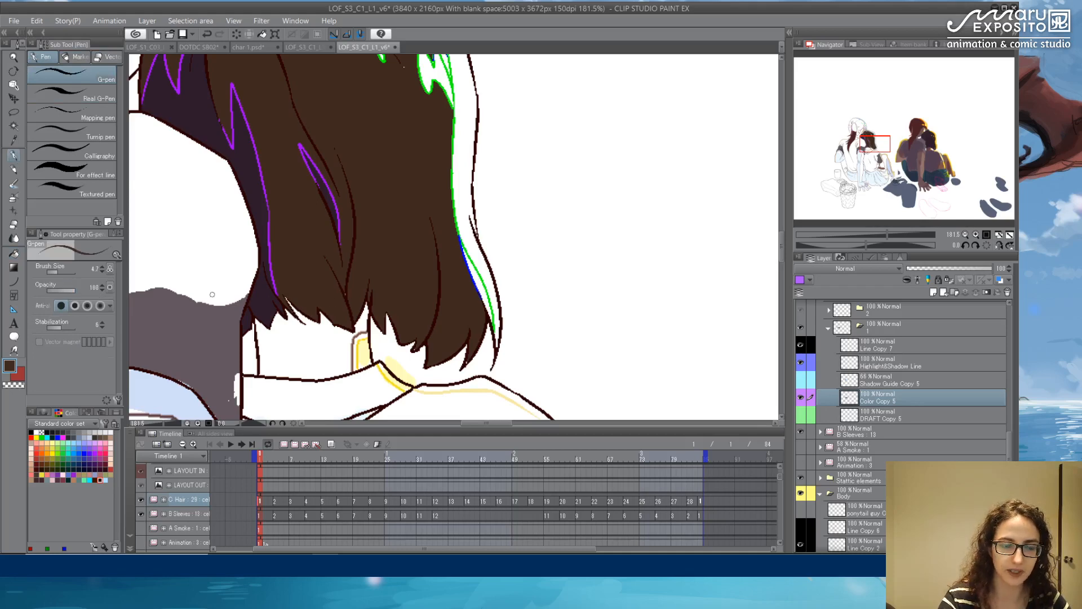
{"action": "mouse_move", "coordinate": [351, 292]}
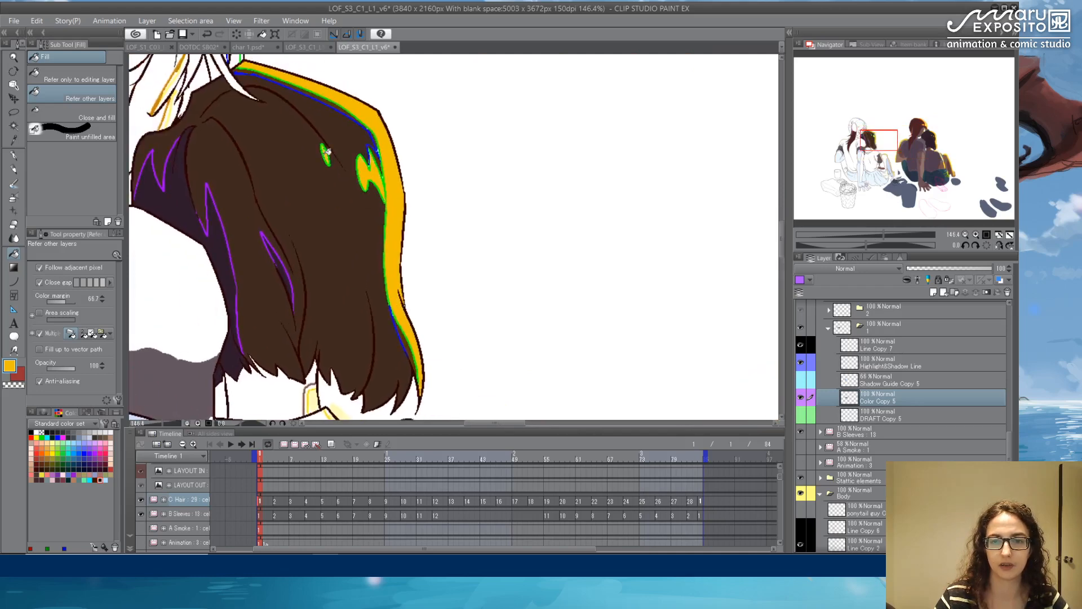
- Fill the green guide lines and small highlight shapes orange on the Highlight&Shadow Line layer
{"action": "left_click", "coordinate": [329, 150]}
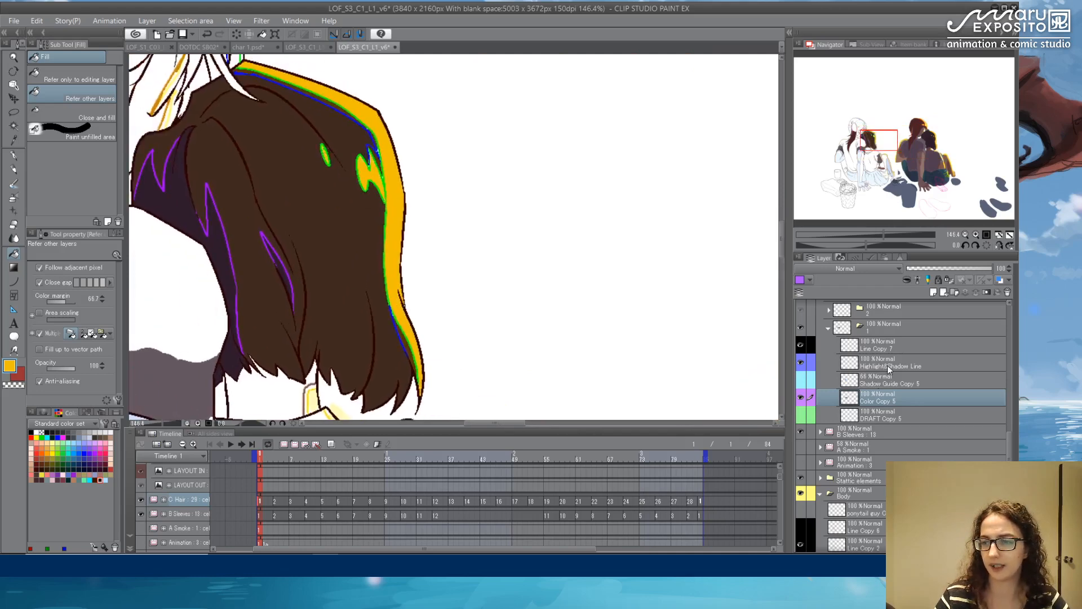
{"action": "left_click", "coordinate": [891, 366]}
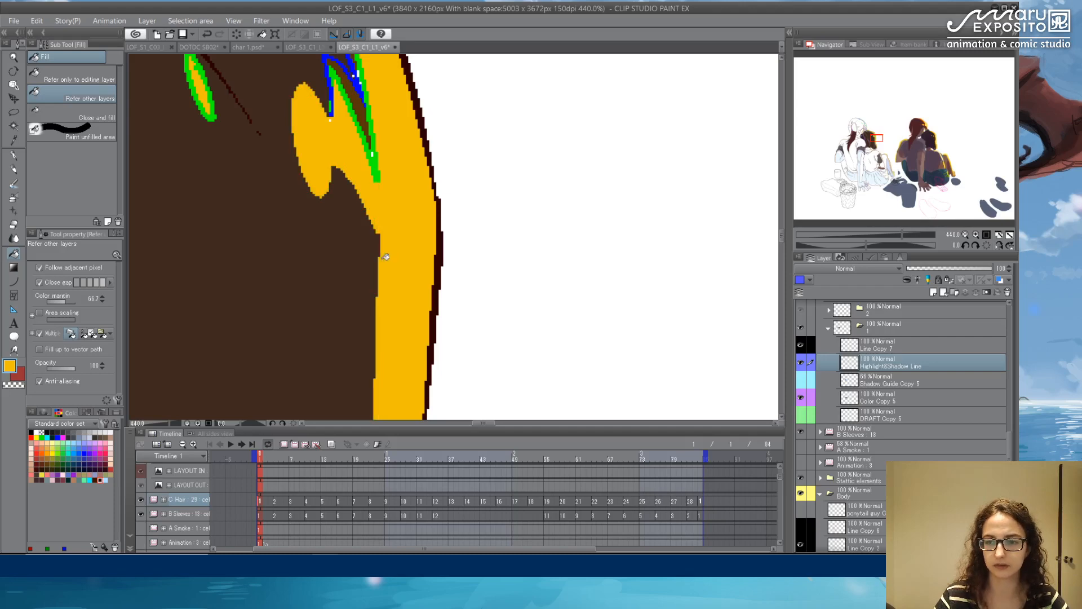
{"action": "mouse_move", "coordinate": [380, 161]}
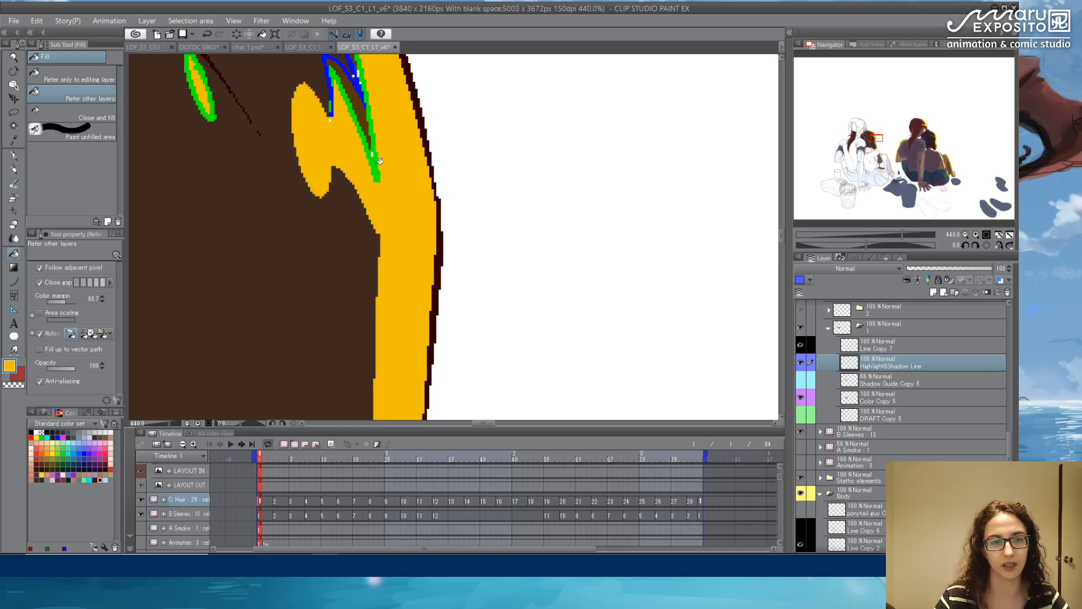
{"action": "left_click", "coordinate": [373, 159]}
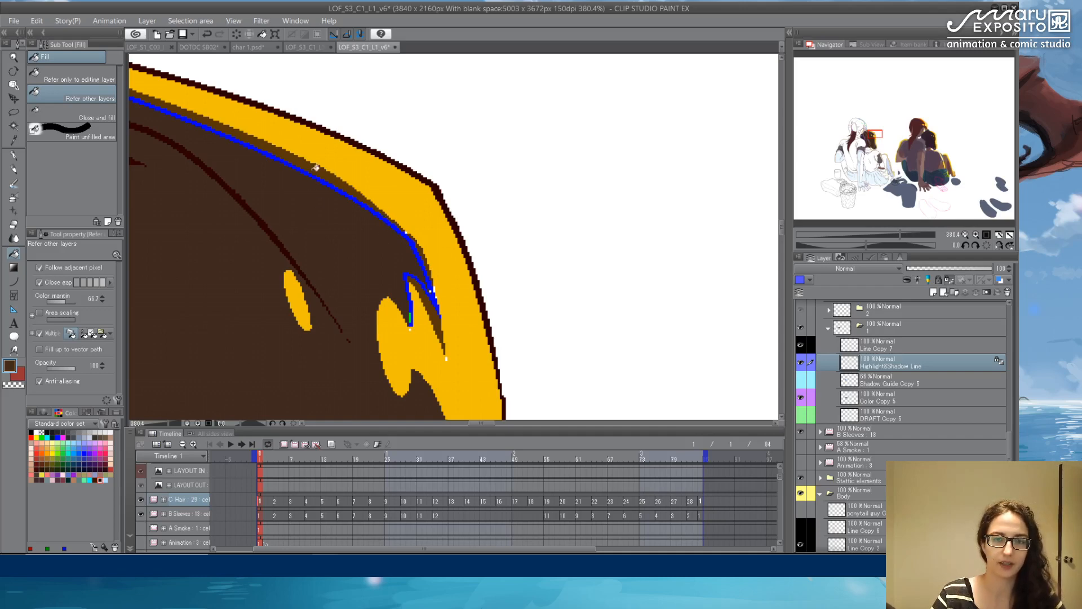
{"action": "mouse_move", "coordinate": [313, 165]}
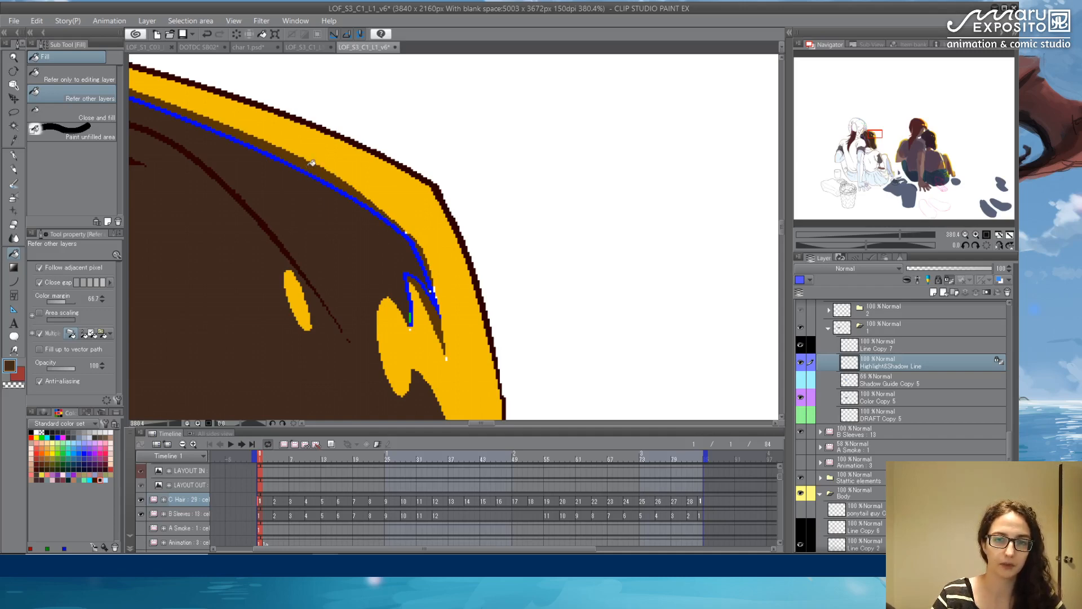
- Paint yellow rim highlights and darker shadow bands along the hair's outer edge with the G-pen
{"action": "scroll", "scroll_direction": "up", "scroll_amount": 3}
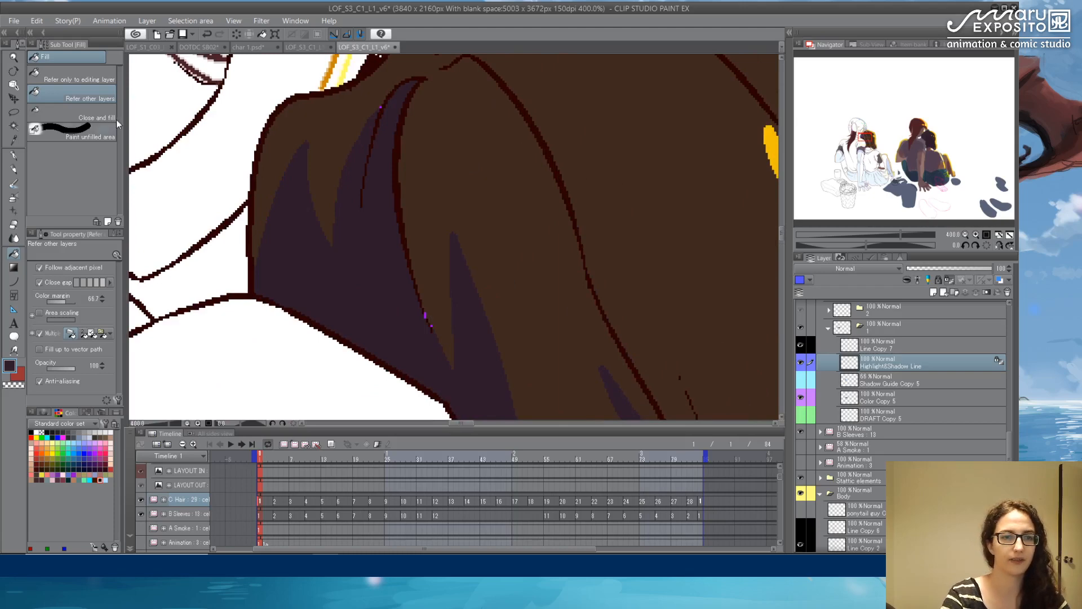
{"action": "left_click", "coordinate": [13, 169]}
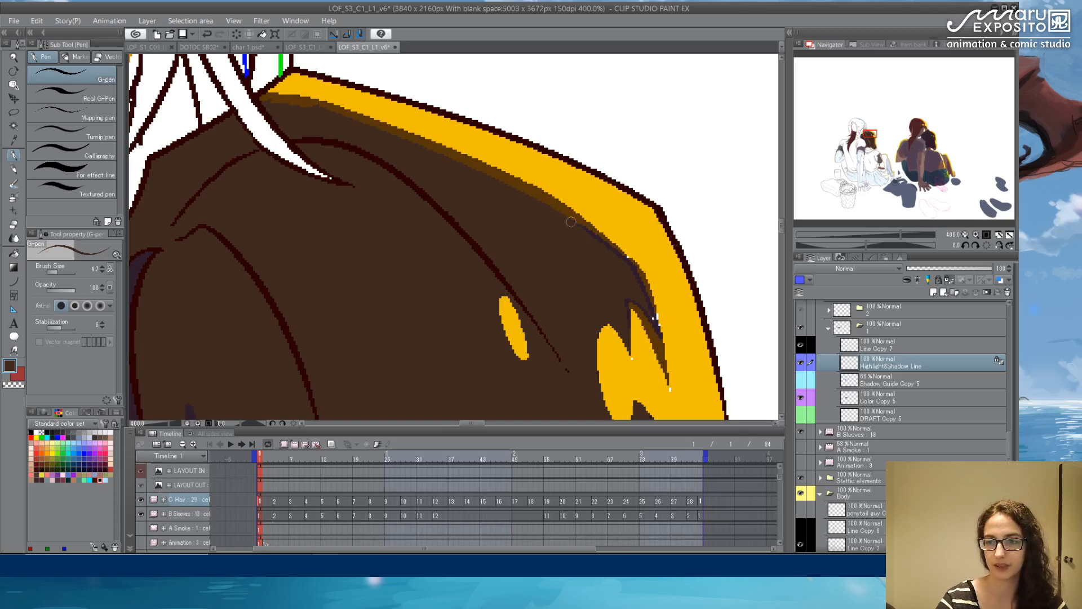
{"action": "mouse_move", "coordinate": [645, 308]}
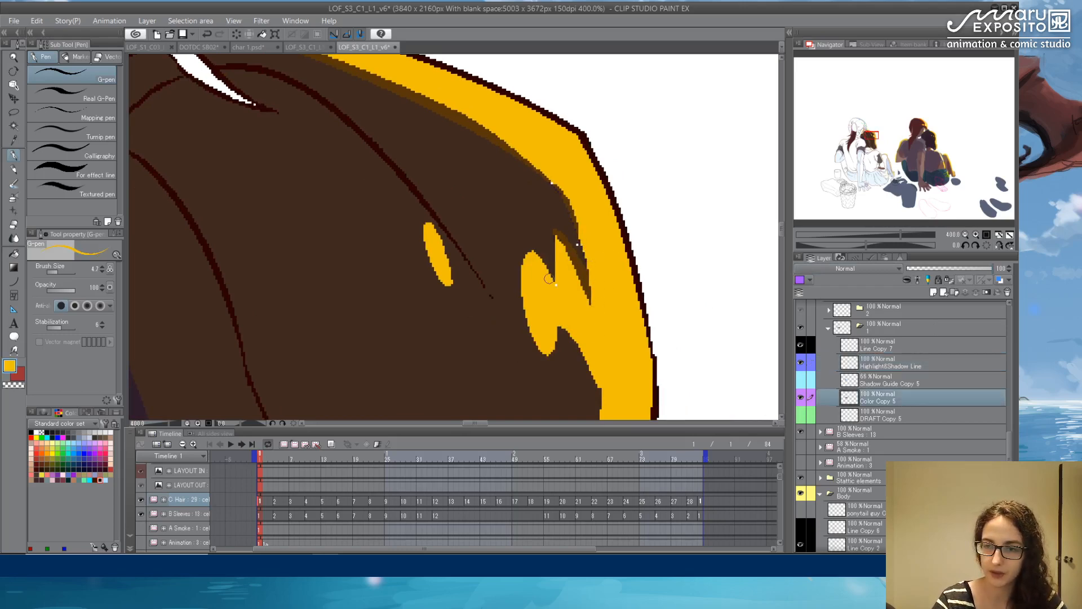
{"action": "key", "text": "alt"}
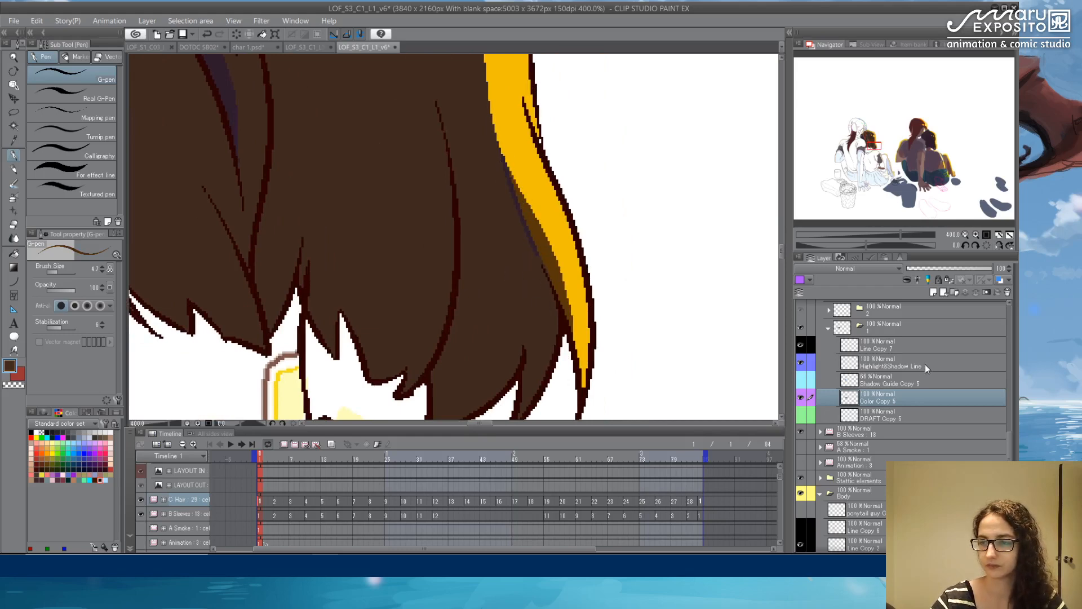
- Switch to the Highlight&Shadow Line layer and tile the sleeve scene beside the hair canvas
{"action": "left_click", "coordinate": [891, 365]}
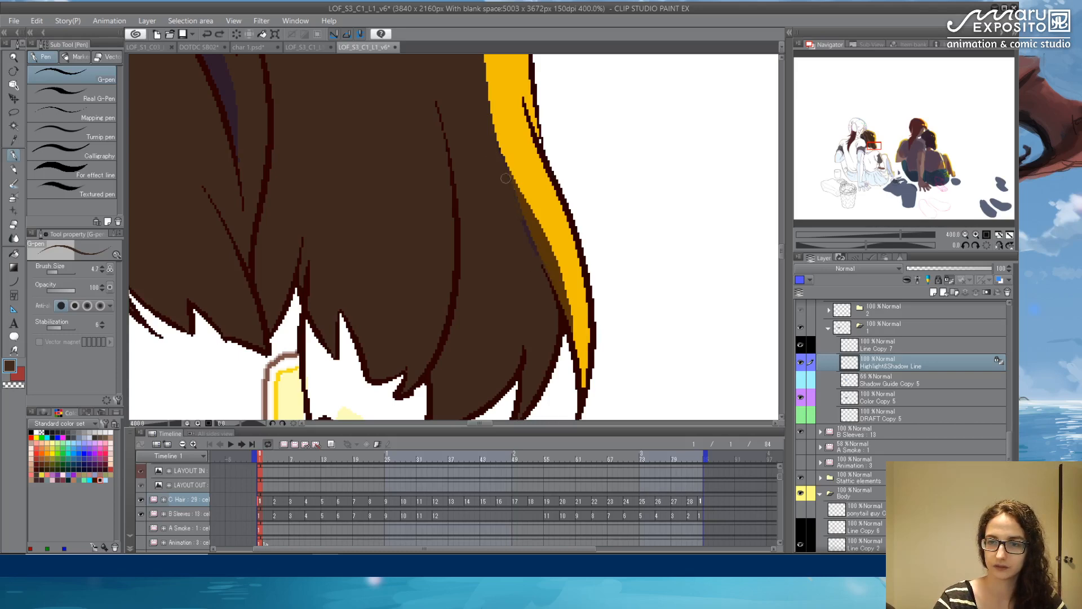
{"action": "mouse_move", "coordinate": [519, 271]}
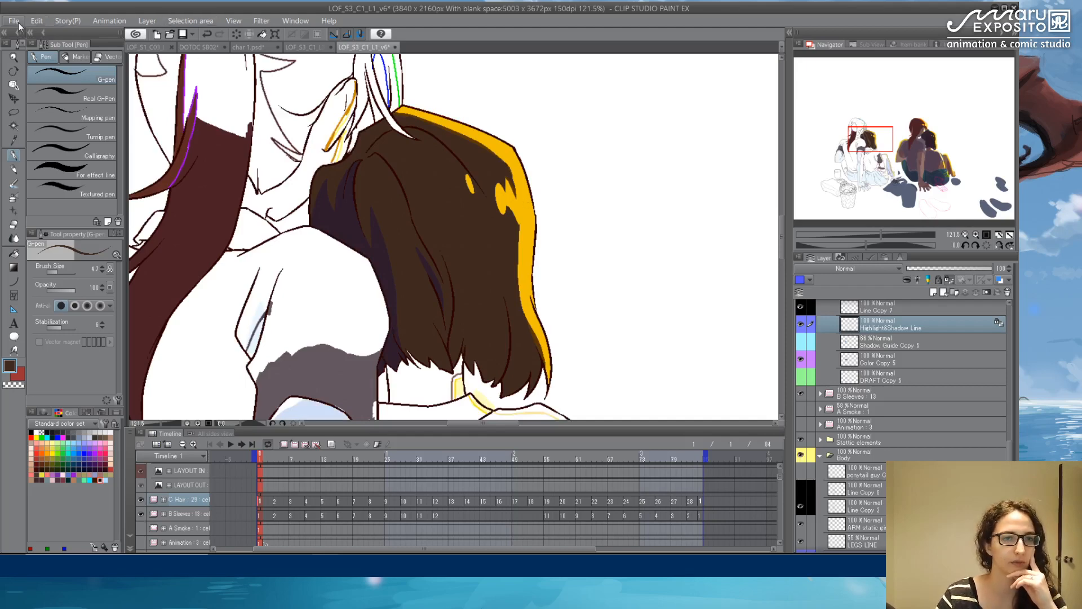
{"action": "left_click", "coordinate": [13, 21]}
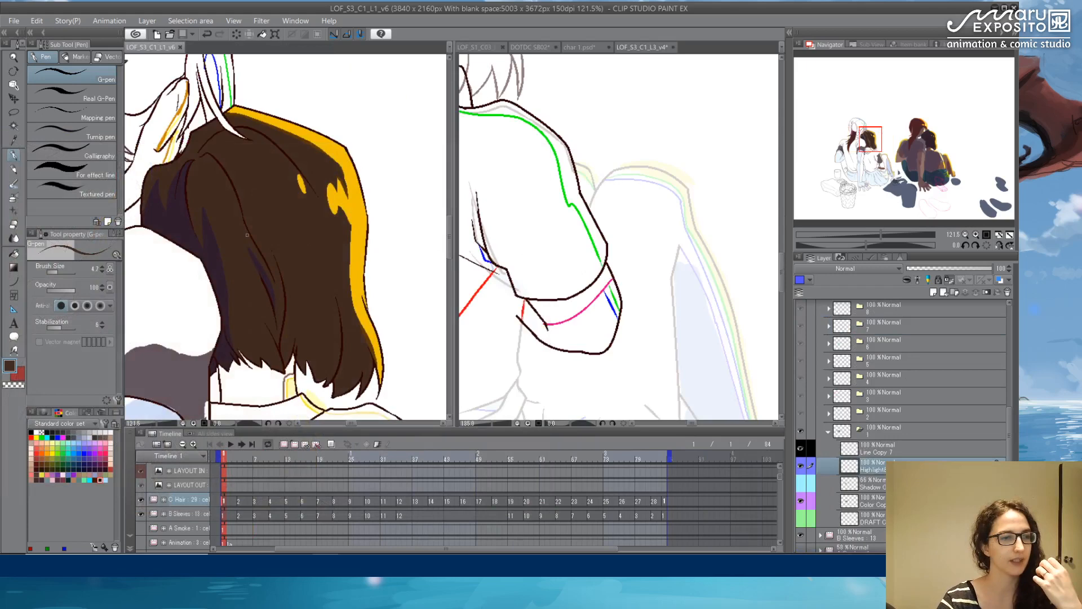
{"action": "mouse_move", "coordinate": [933, 78]}
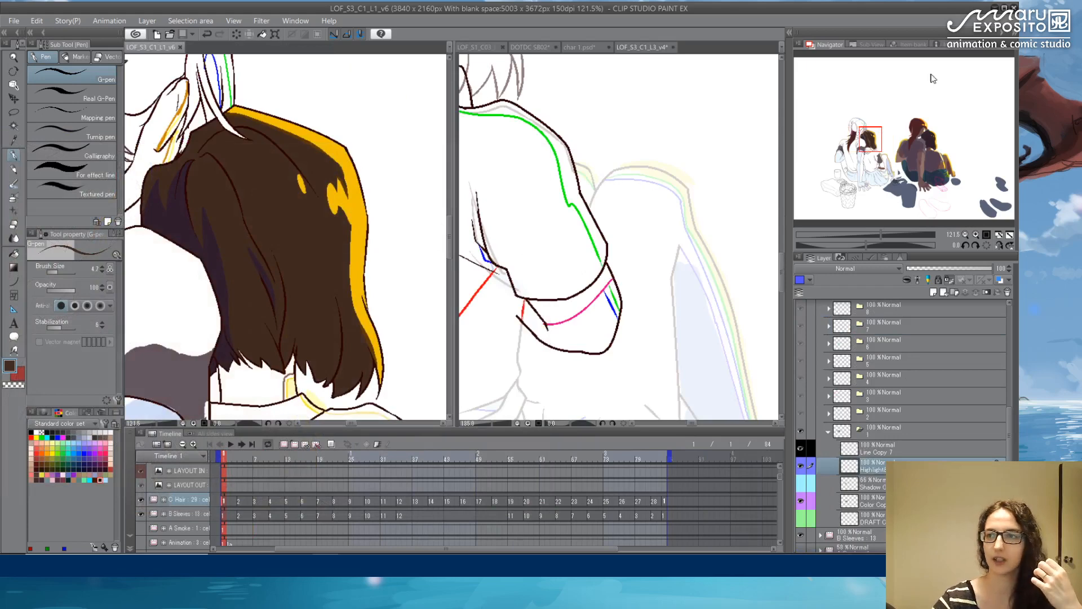
- Show the character colour reference in Sub View and check the Window menu's panel list
{"action": "left_click", "coordinate": [871, 44]}
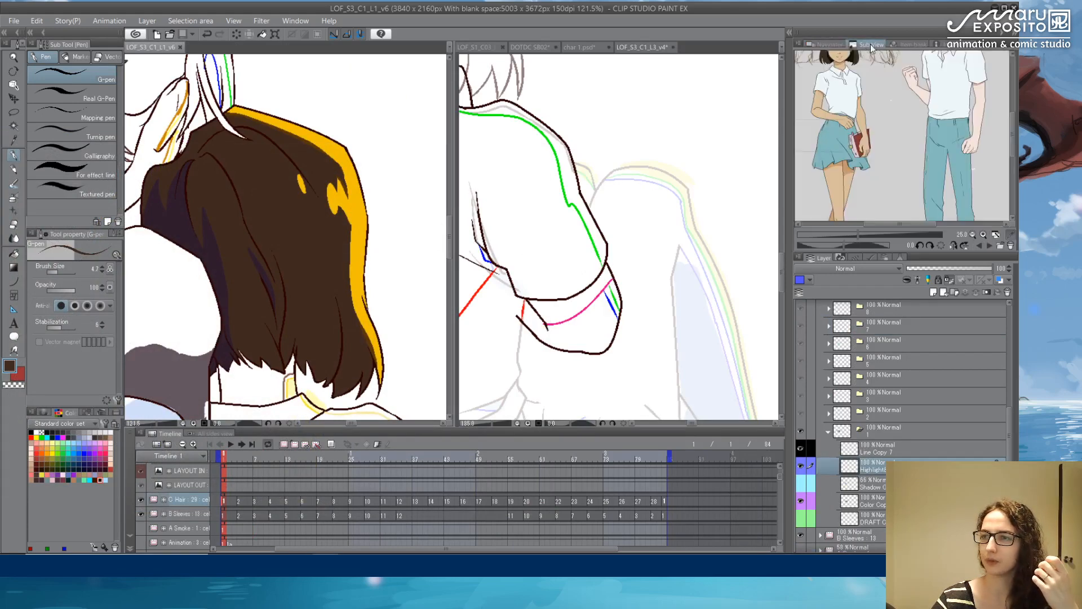
{"action": "left_click", "coordinate": [294, 20]}
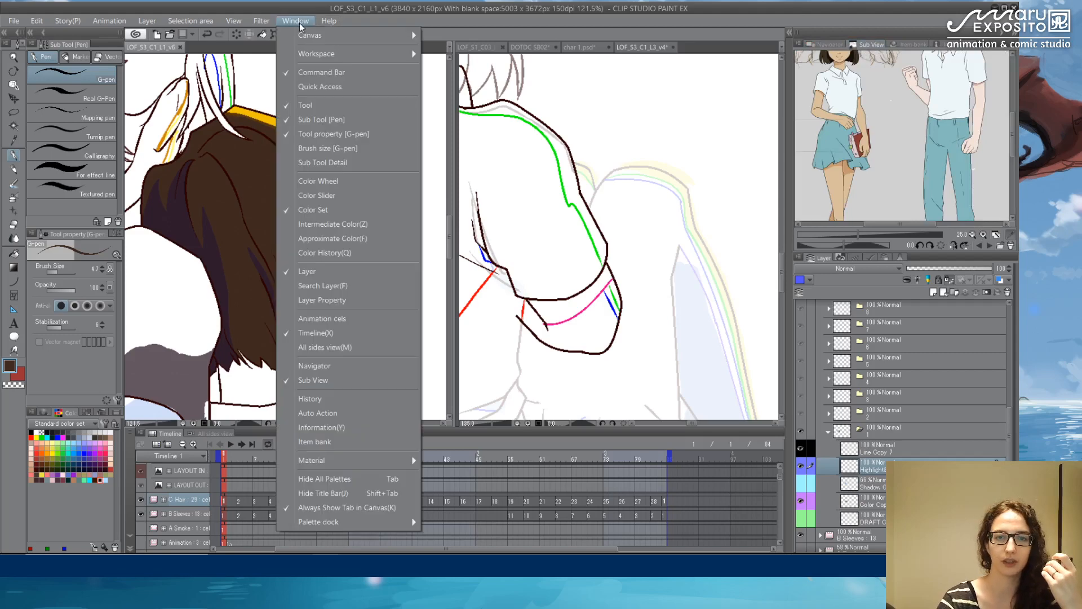
{"action": "mouse_move", "coordinate": [364, 380]}
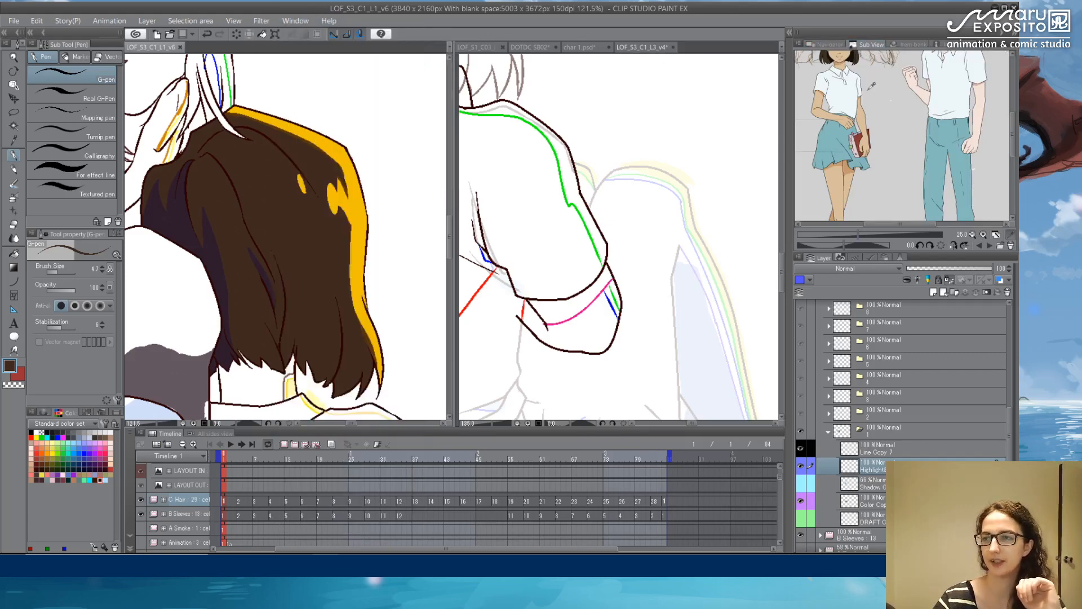
{"action": "mouse_move", "coordinate": [721, 122]}
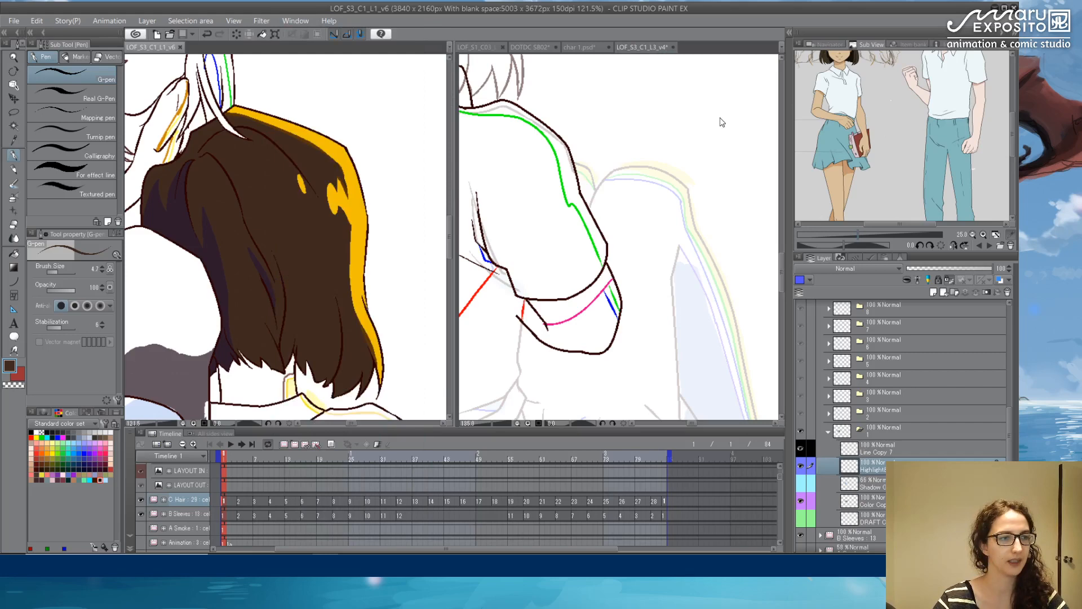
{"action": "mouse_move", "coordinate": [715, 128]}
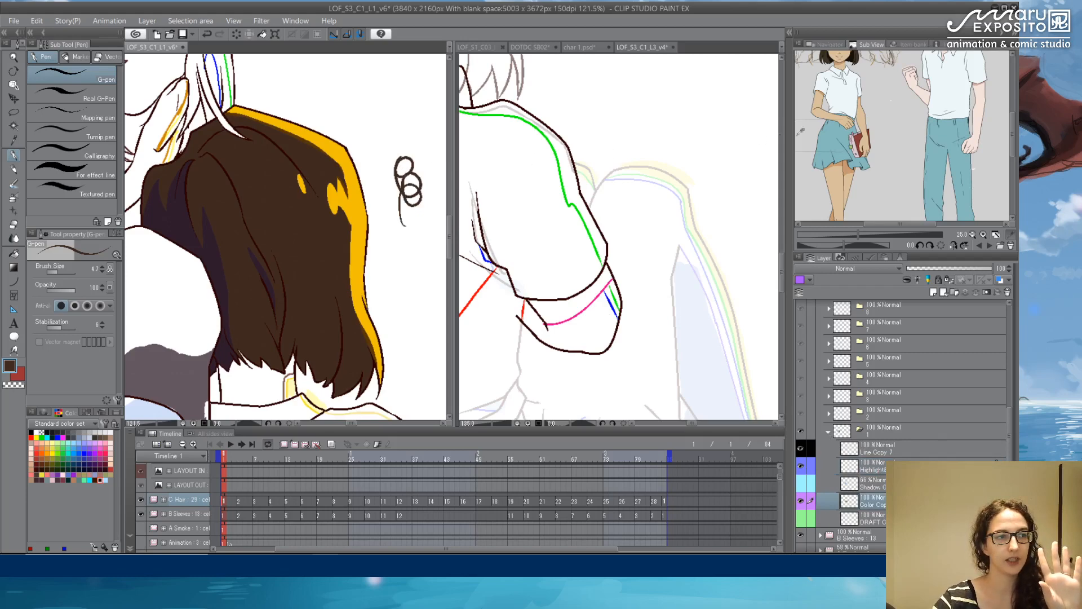
{"action": "mouse_move", "coordinate": [897, 111]}
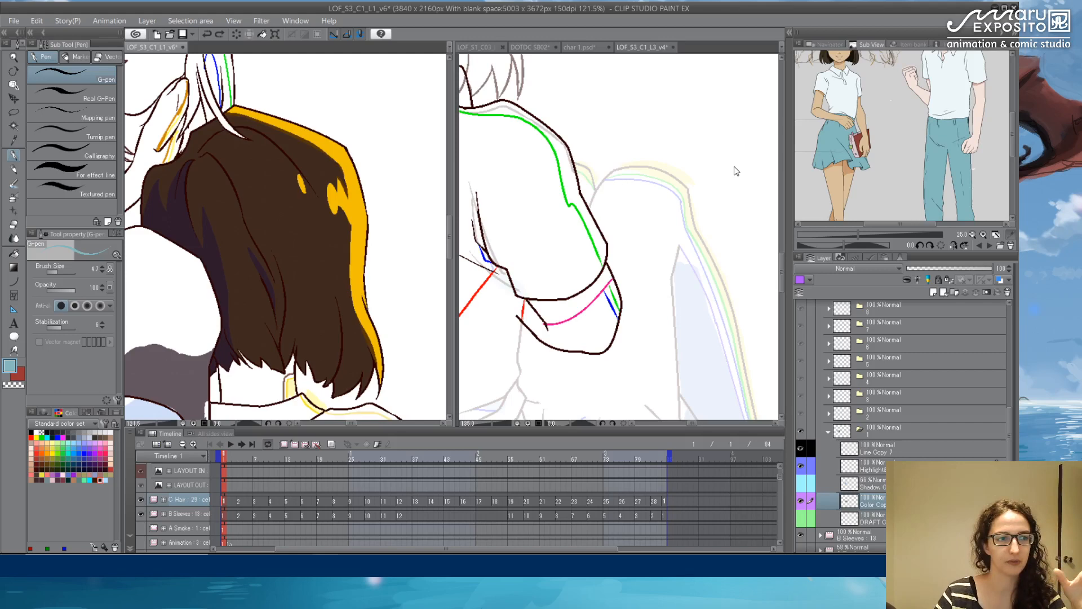
{"action": "mouse_move", "coordinate": [725, 172]}
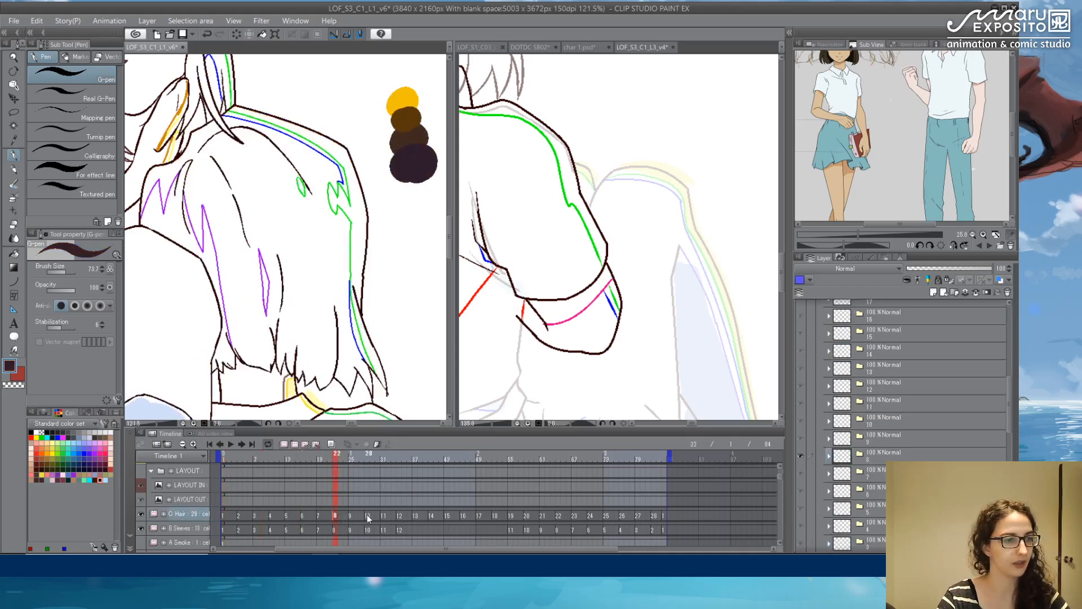
- Go to frame 2 and zoom in on the long-haired character's red hair
{"action": "left_click", "coordinate": [414, 454]}
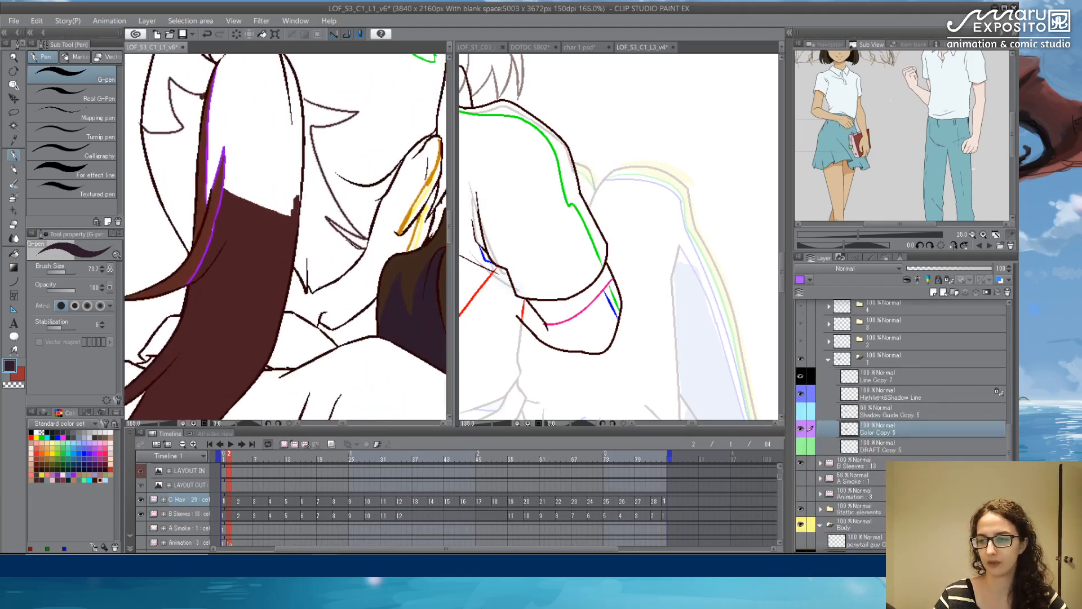
{"action": "scroll", "scroll_direction": "down", "scroll_amount": 3}
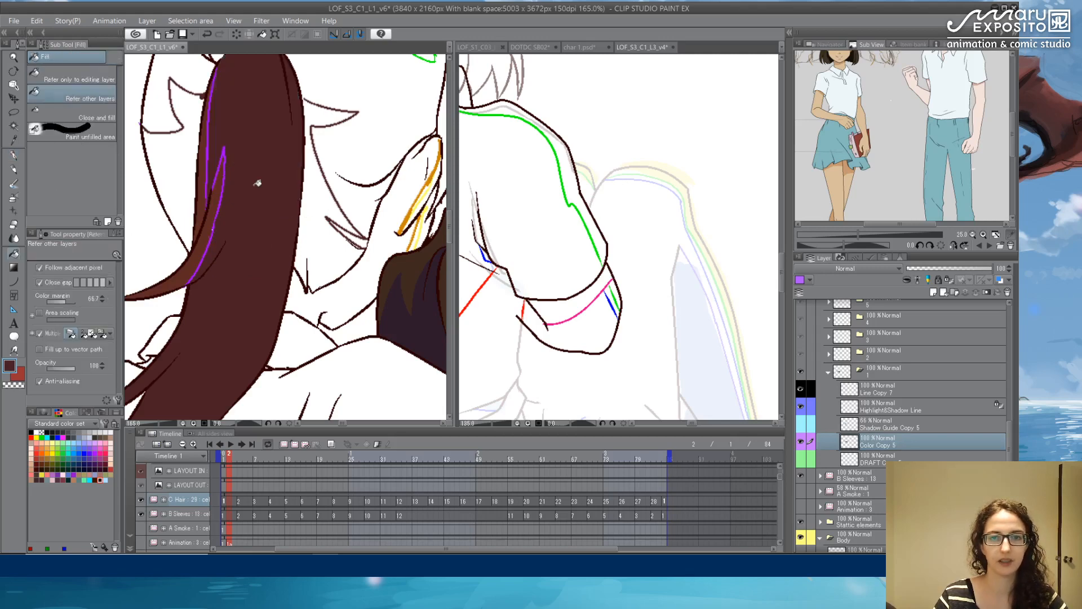
- Fill the remaining long hair solid dark red on Color Copy 5 using Refer other layers
{"action": "left_click", "coordinate": [891, 406]}
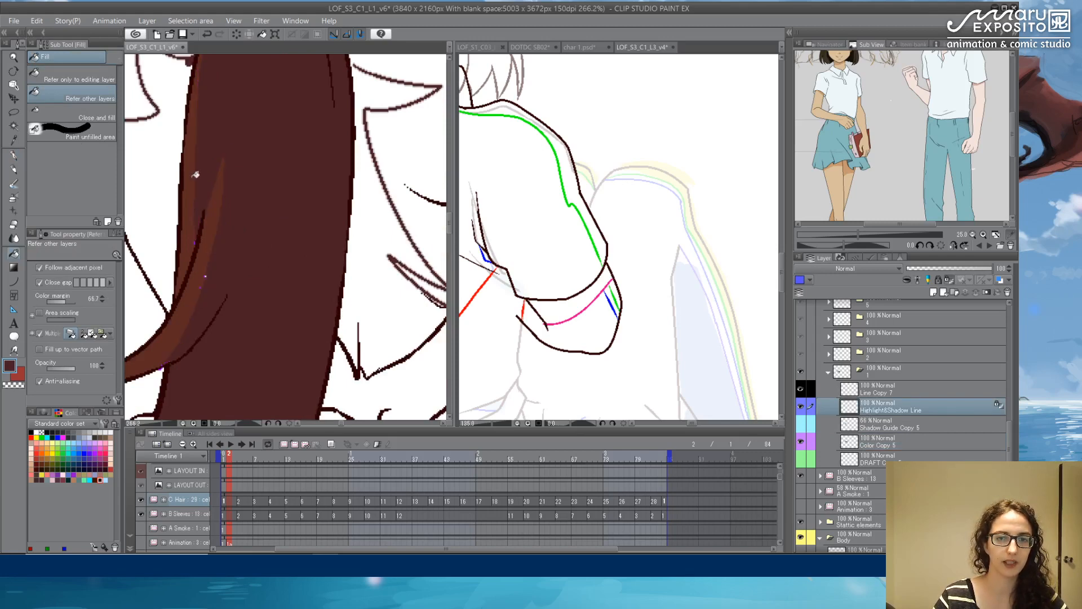
{"action": "mouse_move", "coordinate": [221, 279]}
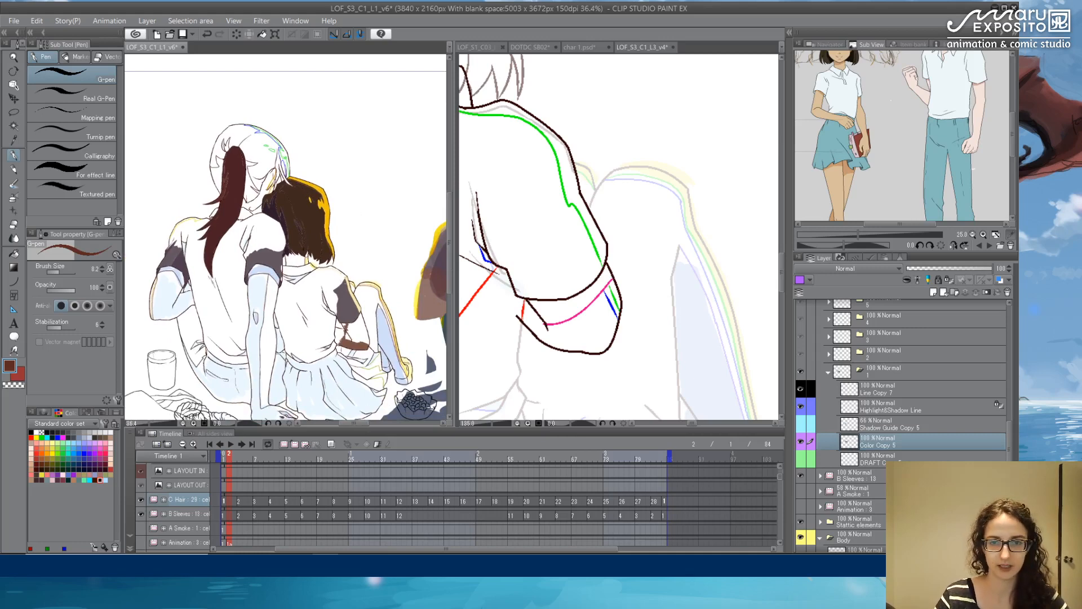
- Make the Body folder's colour layers visible so skin, shirts and skirts show flat colour
{"action": "scroll", "scroll_direction": "down", "scroll_amount": 3}
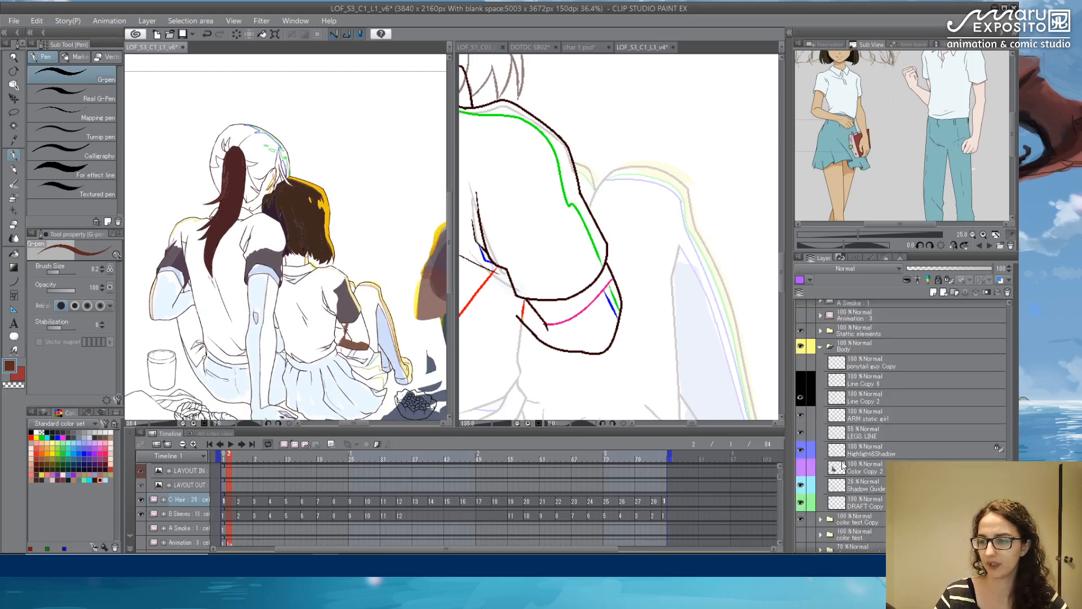
{"action": "left_click", "coordinate": [800, 471]}
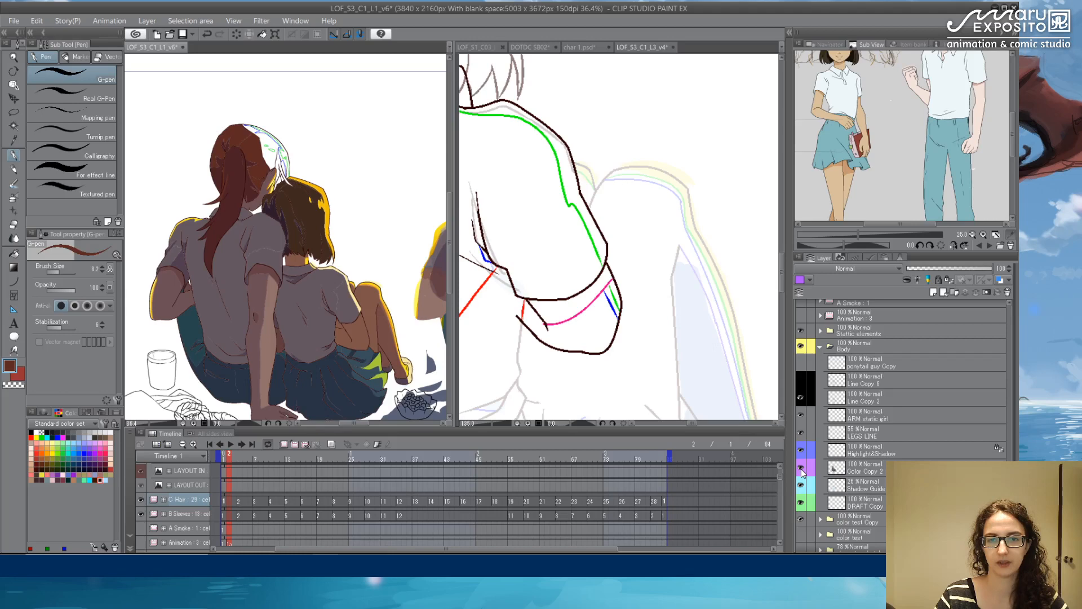